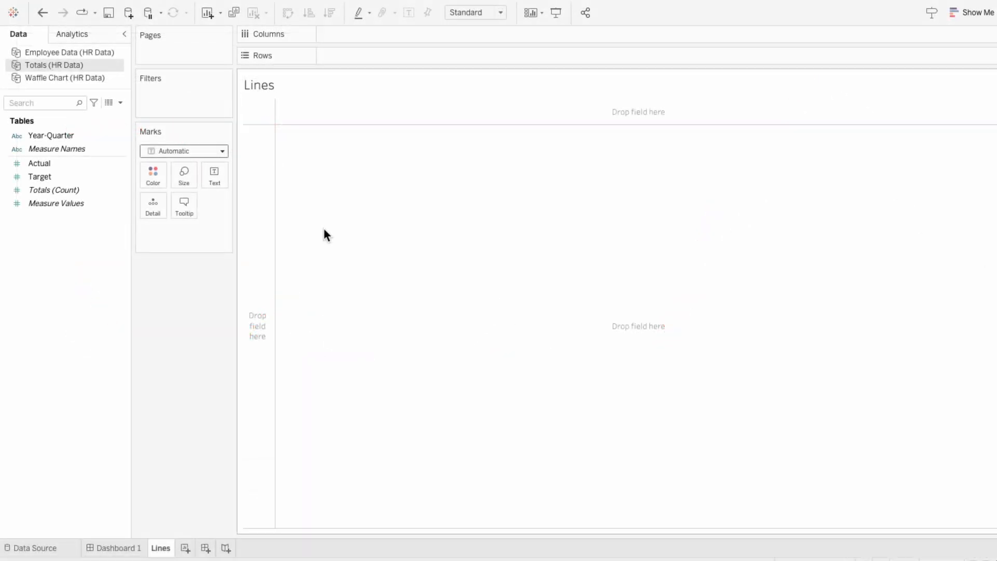
# - Place Year-Quarter on Columns and Actual and Target on Rows as two stacked panels
pyautogui.click(51, 135)
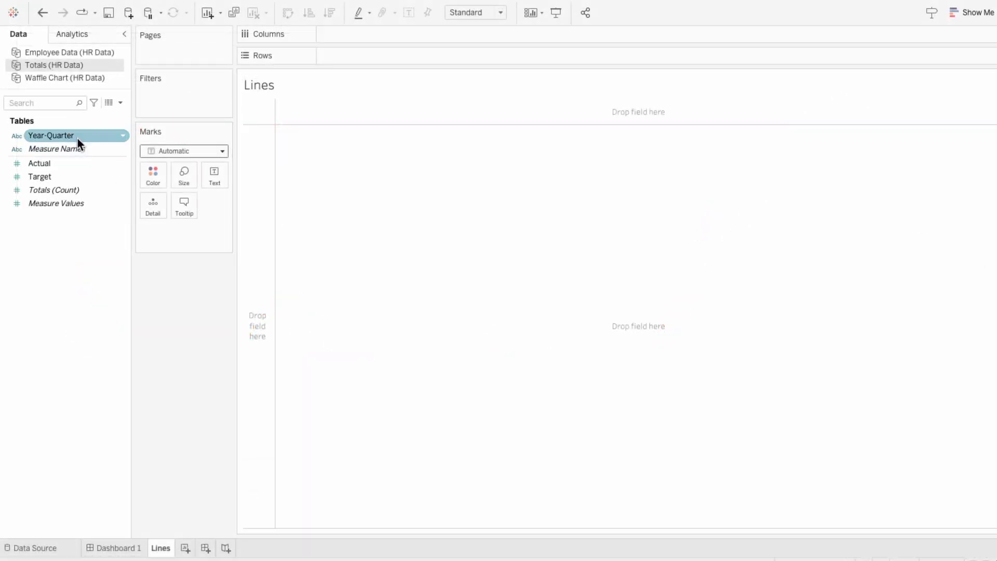
pyautogui.moveTo(51, 135); pyautogui.dragTo(365, 33)
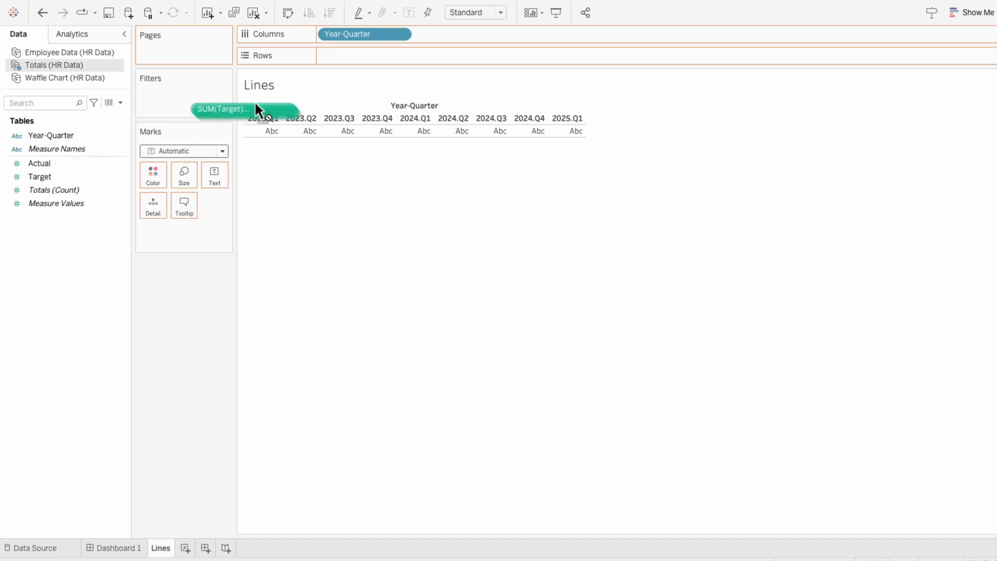
pyautogui.moveTo(223, 109); pyautogui.dragTo(441, 55)
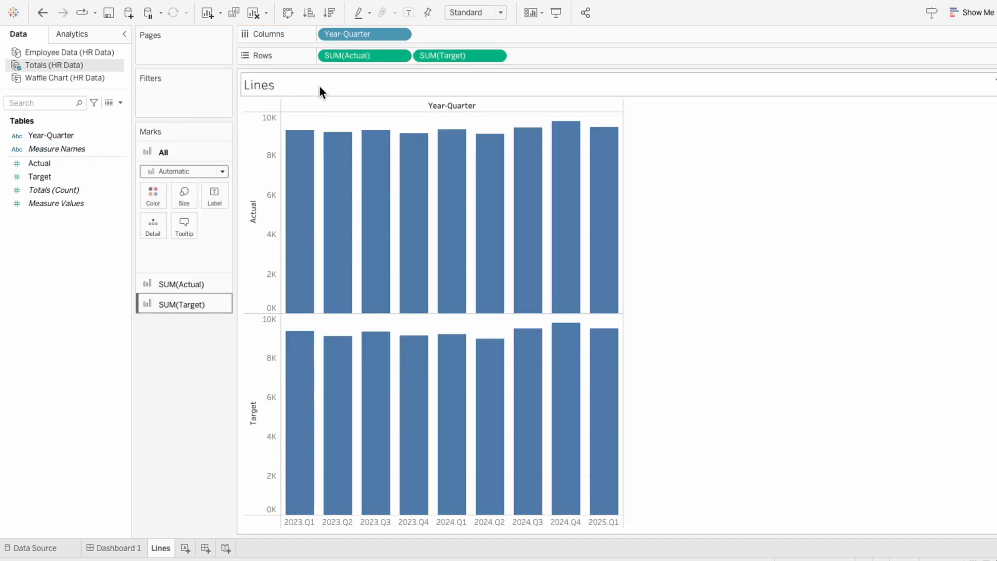
# - Make SUM(Target) a dual axis, synchronize the axes and uncheck Include zero on the axis range
pyautogui.click(184, 172)
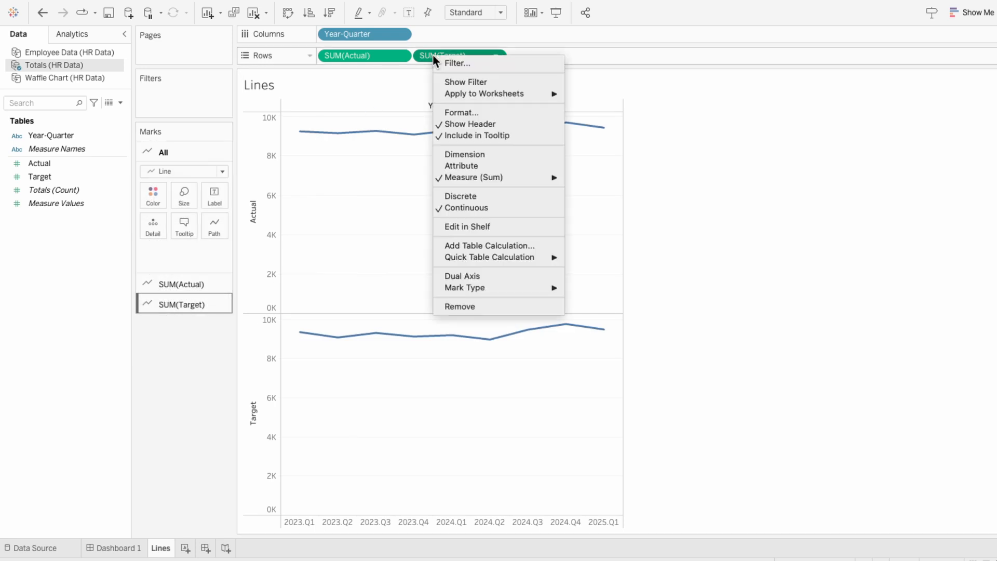
pyautogui.click(463, 276)
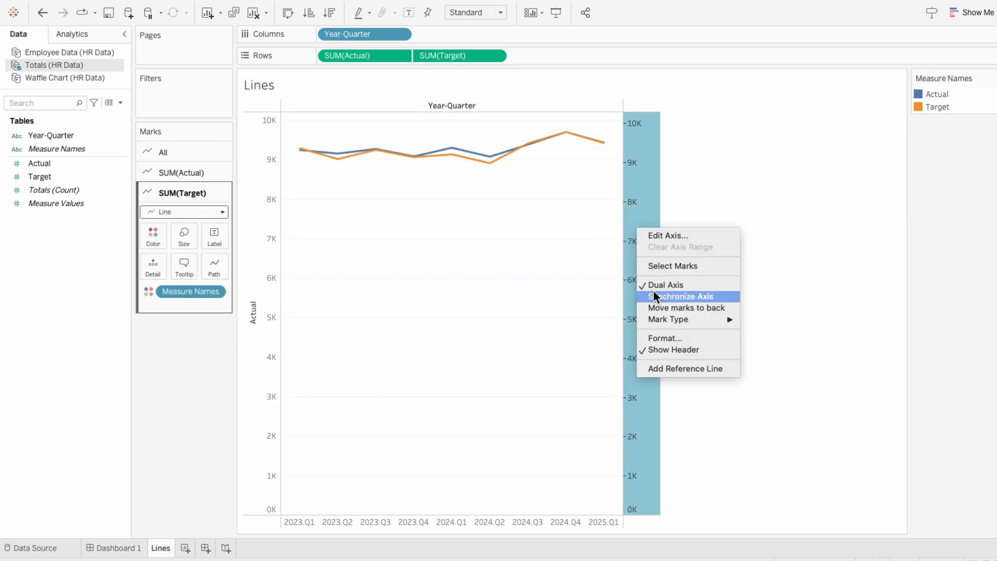
pyautogui.click(681, 296)
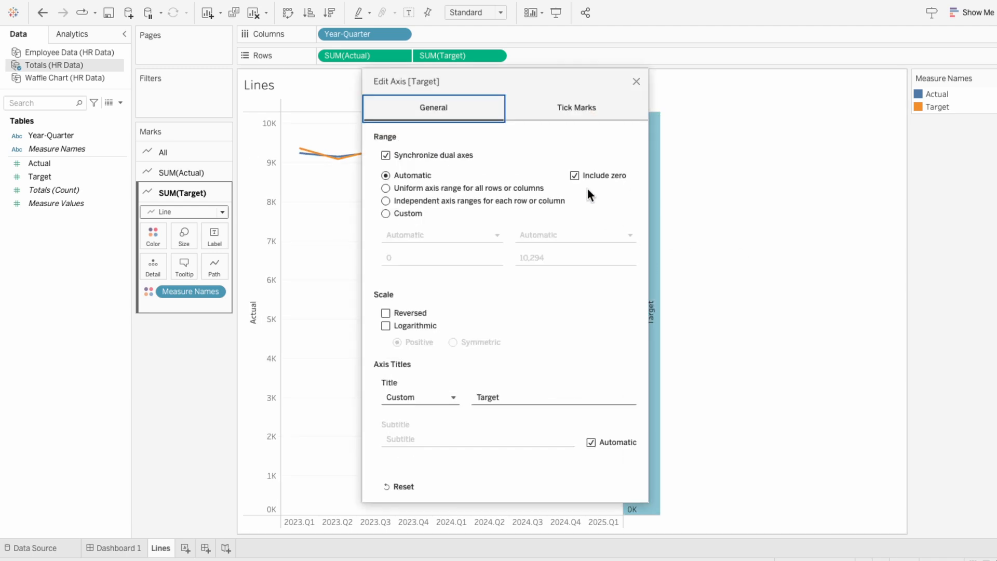
pyautogui.click(632, 509)
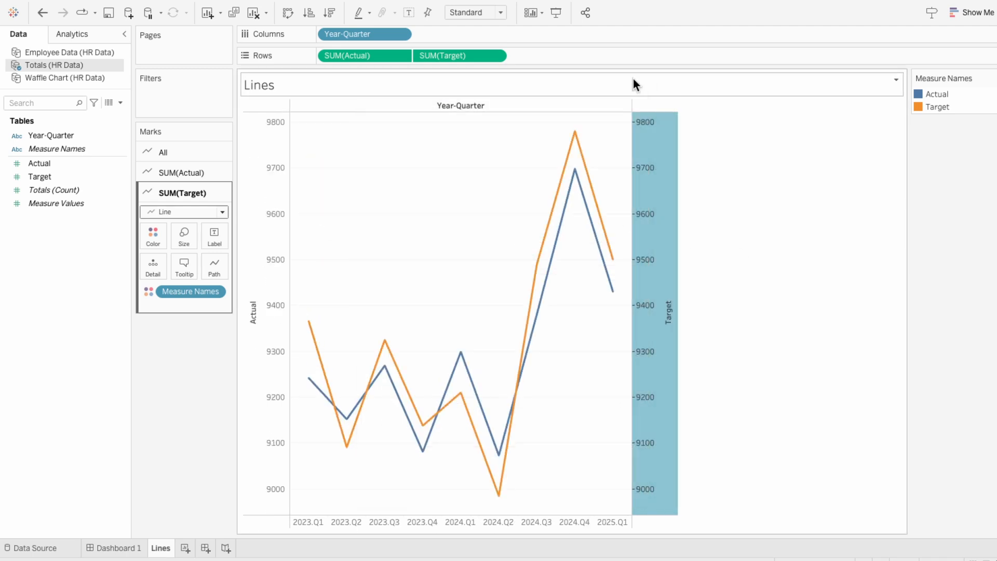
pyautogui.click(185, 172)
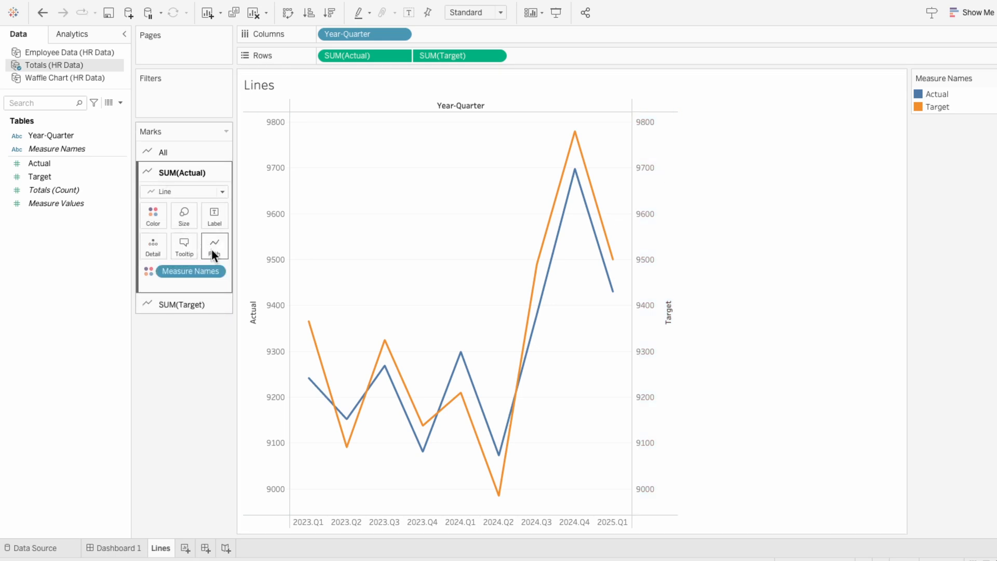
# - Give the SUM(Target) marks a dashed line path, then style both lines together for thickness
pyautogui.click(214, 246)
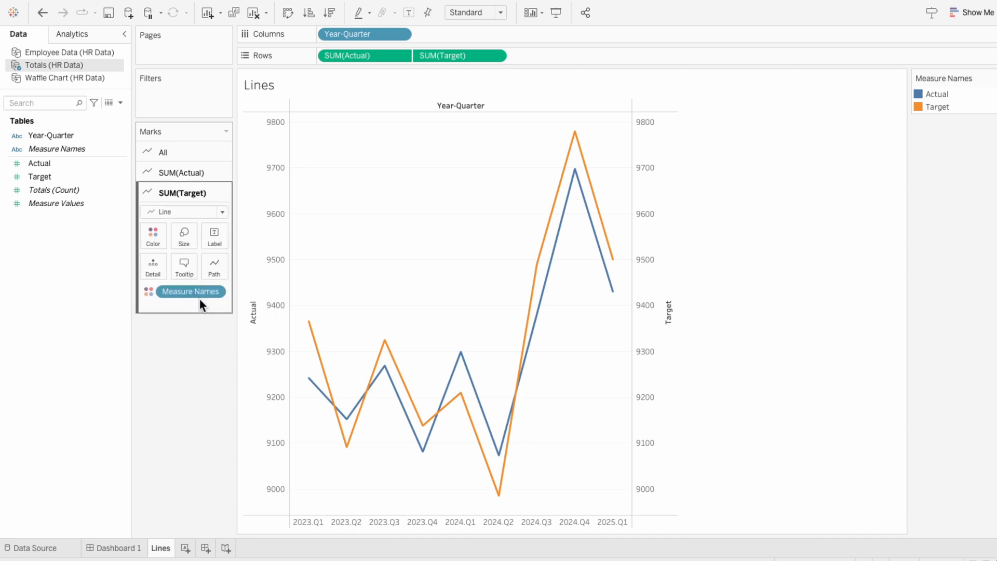
pyautogui.click(214, 266)
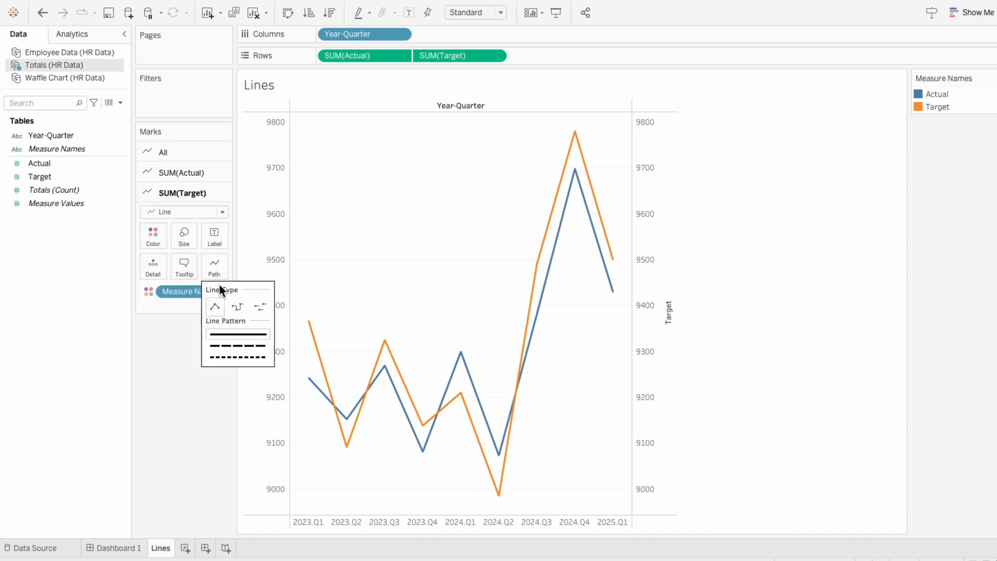
pyautogui.click(237, 357)
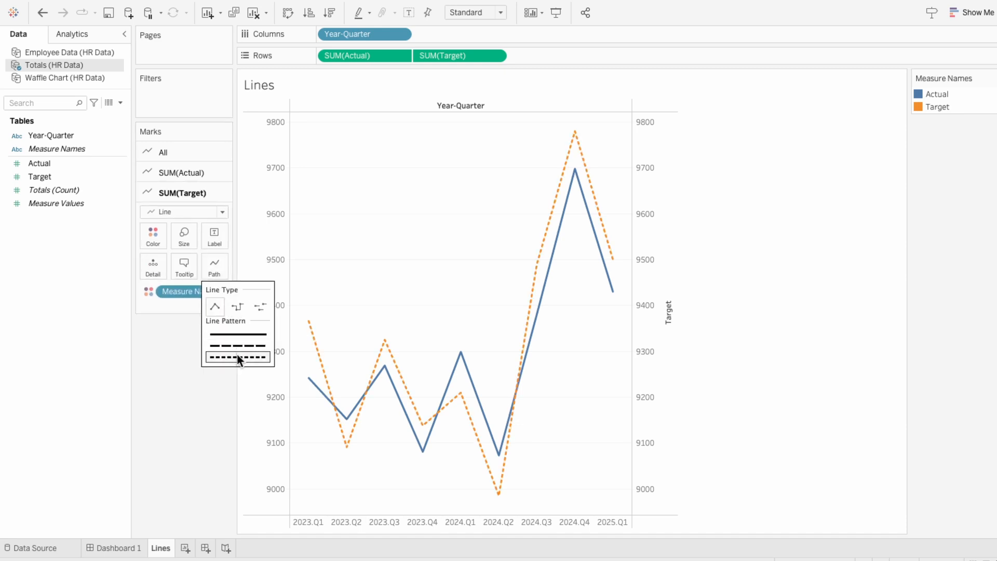
pyautogui.click(237, 345)
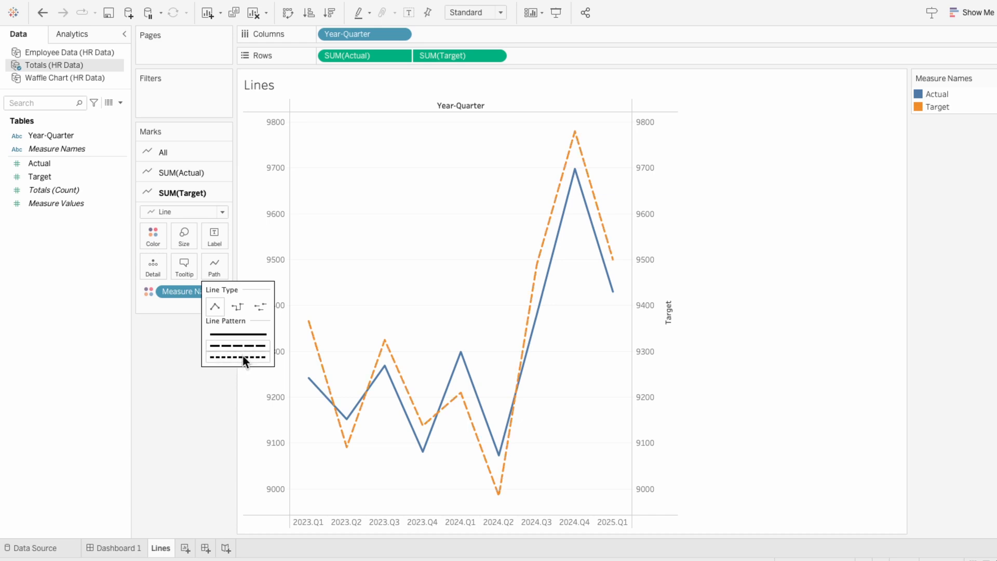
pyautogui.click(237, 362)
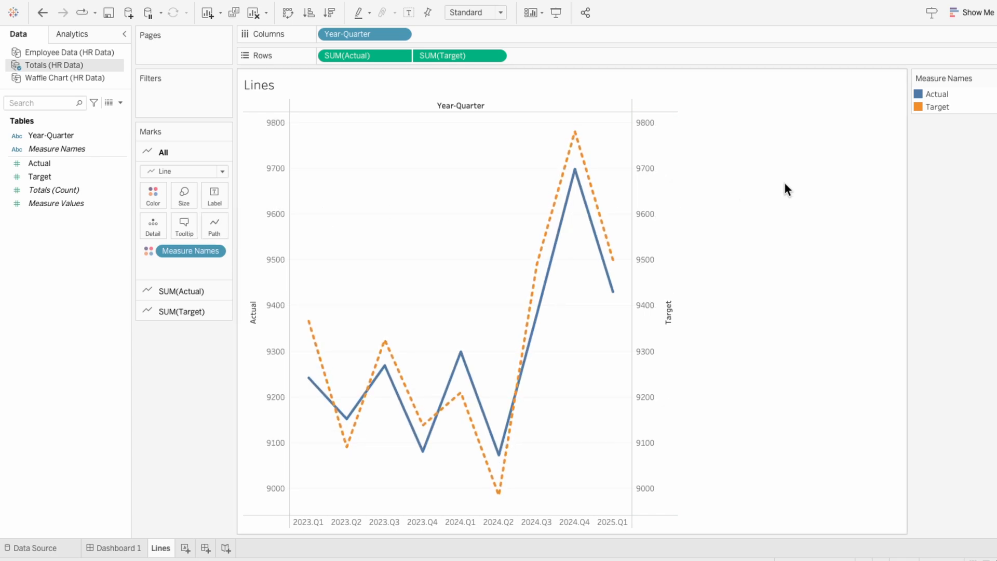
# - Edit the legend colours: White-Black palette for Actual and red for Target
pyautogui.click(990, 78)
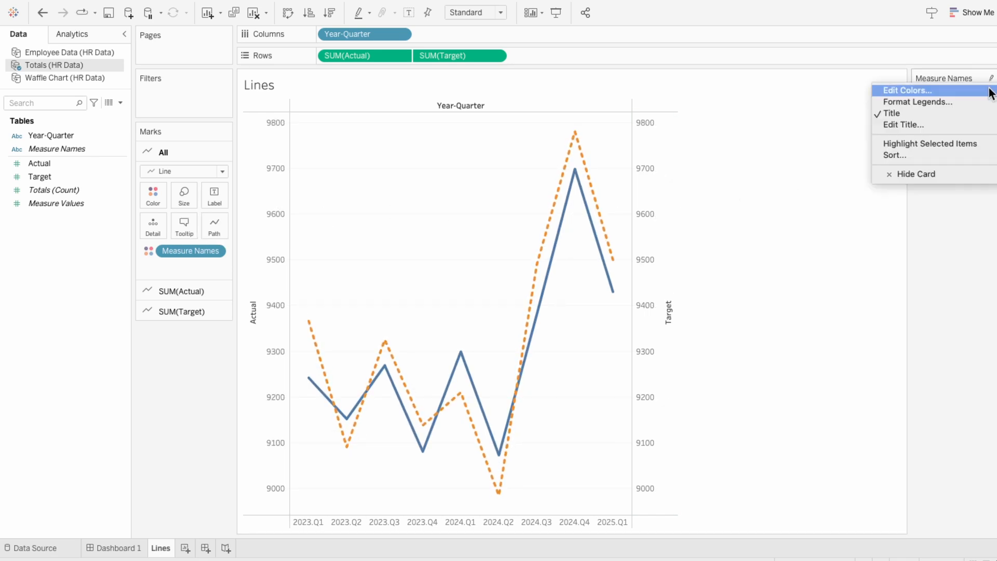
pyautogui.click(906, 91)
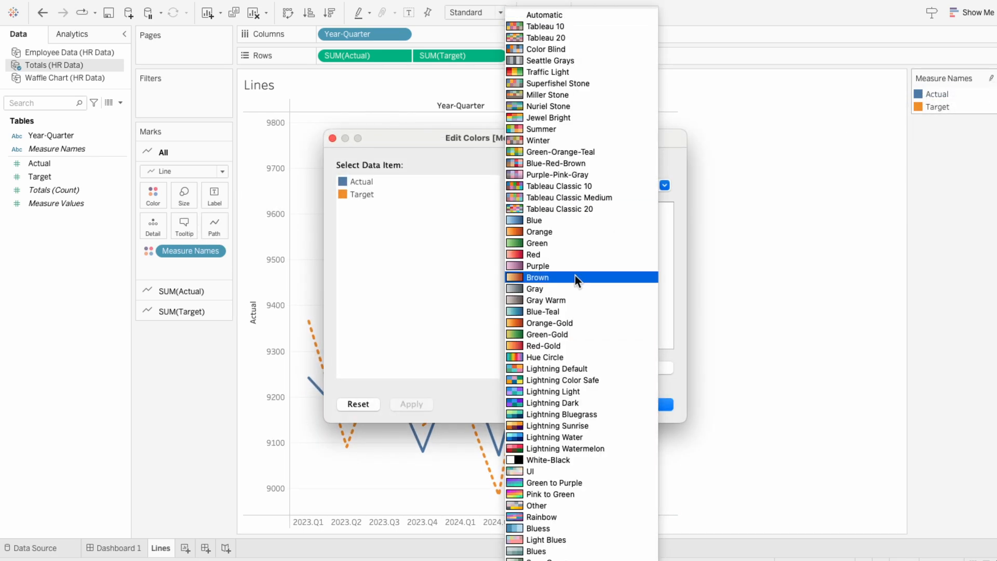
pyautogui.click(549, 459)
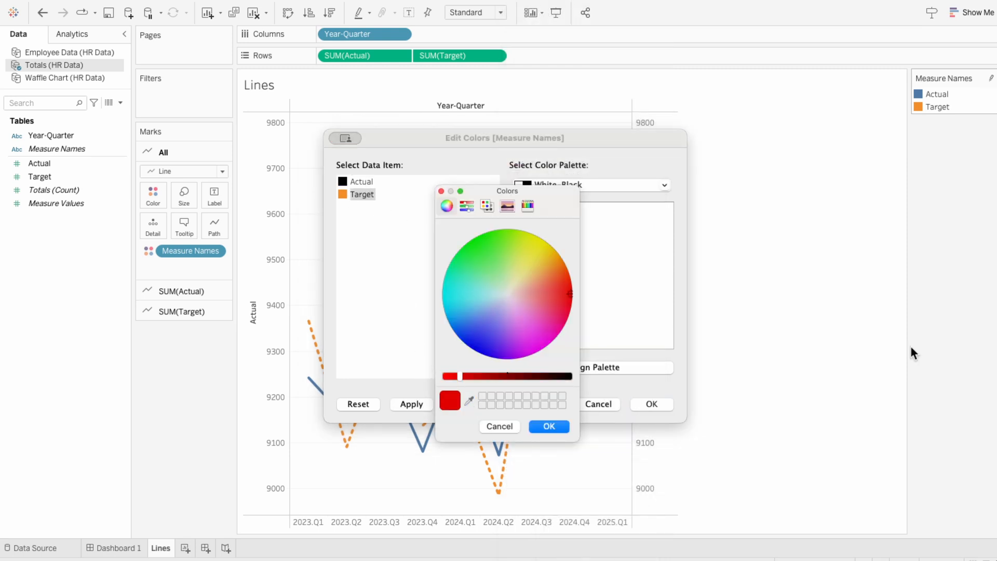
pyautogui.click(548, 426)
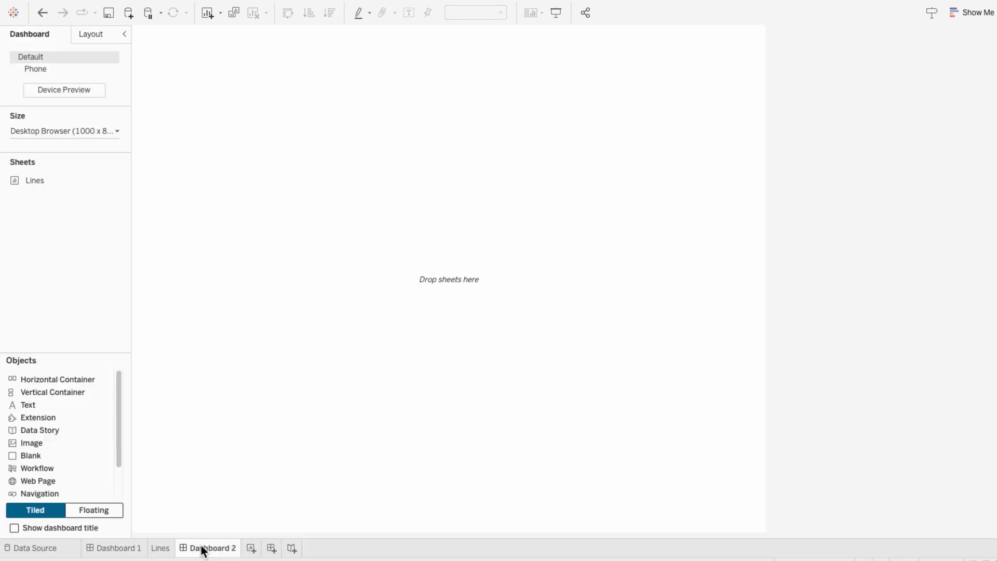
# - Add the Lines sheet to Dashboard 2 as a floating object, then create a new worksheet
pyautogui.click(93, 510)
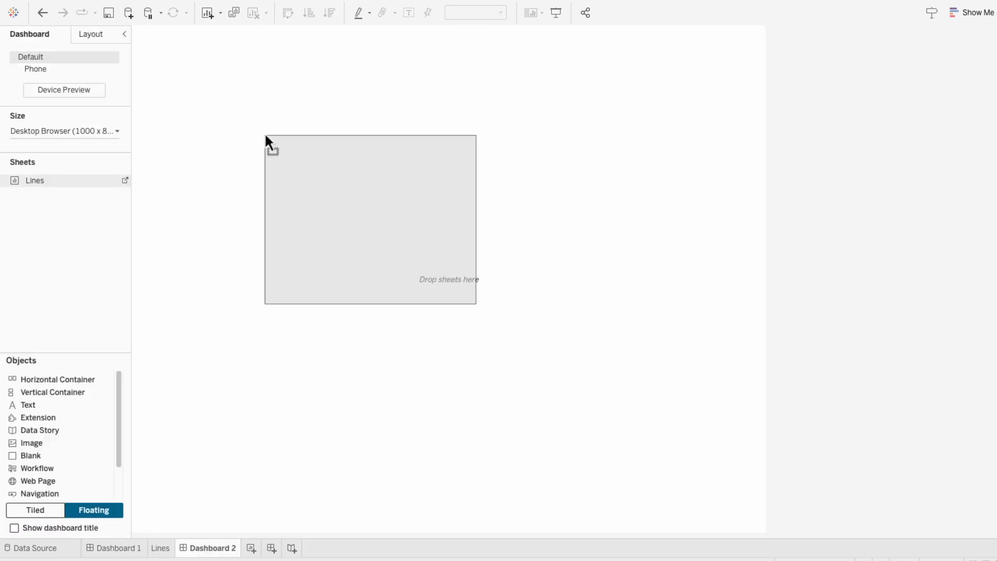
pyautogui.moveTo(34, 179); pyautogui.dragTo(370, 220)
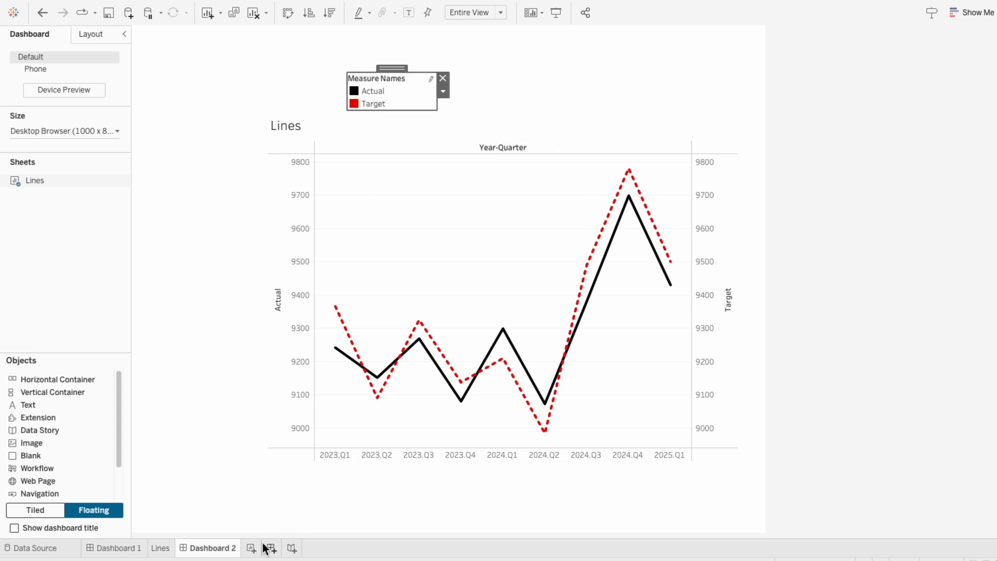
pyautogui.click(258, 548)
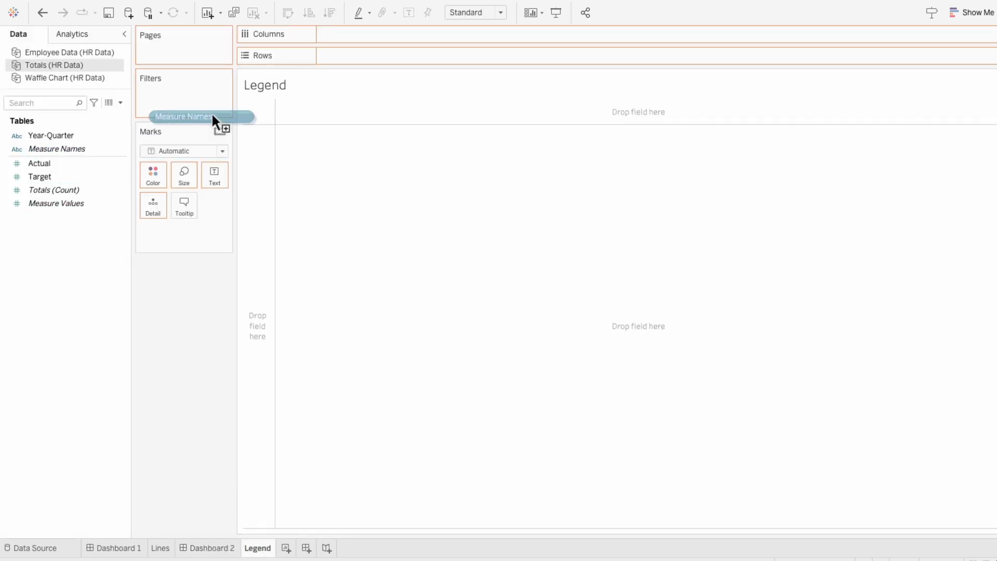
# - Add Measure Values to the Legend view and start laying out the Actual and Target rows
pyautogui.moveTo(197, 117); pyautogui.dragTo(364, 55)
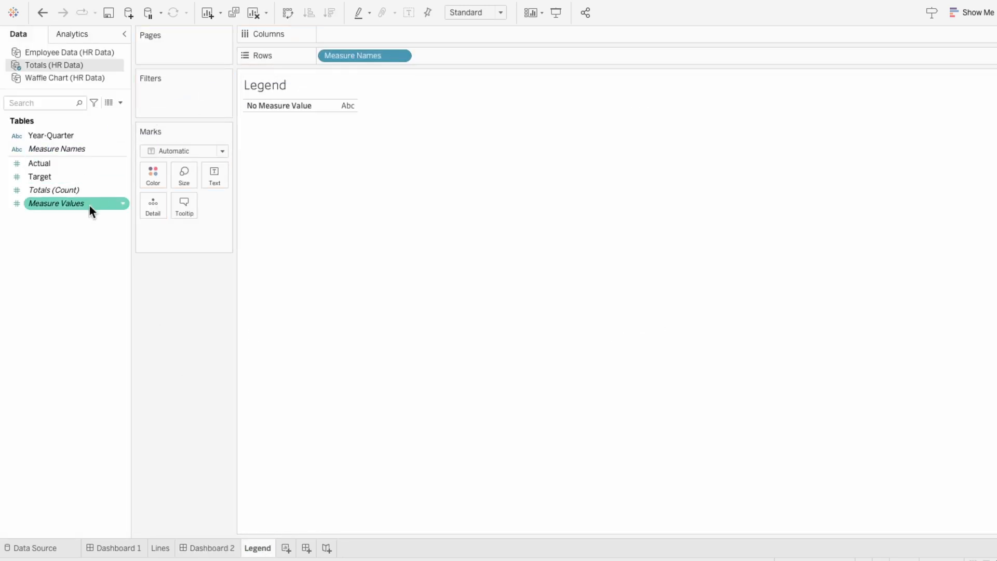
pyautogui.moveTo(56, 202); pyautogui.dragTo(190, 231)
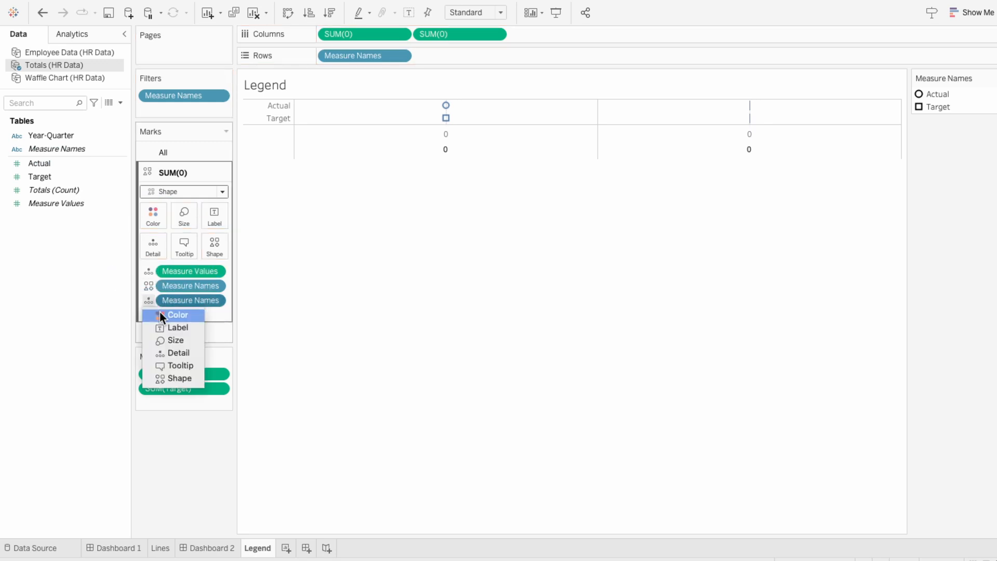
# - Colour marks by Measure Names and assign Legends-palette shapes: solid line for Actual, dashed line for Target
pyautogui.click(177, 314)
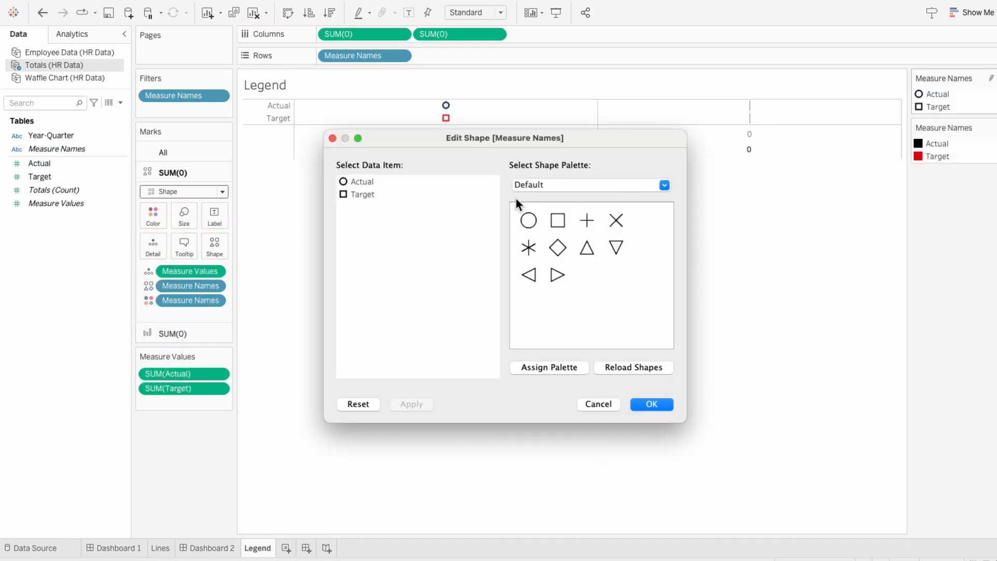
pyautogui.click(664, 185)
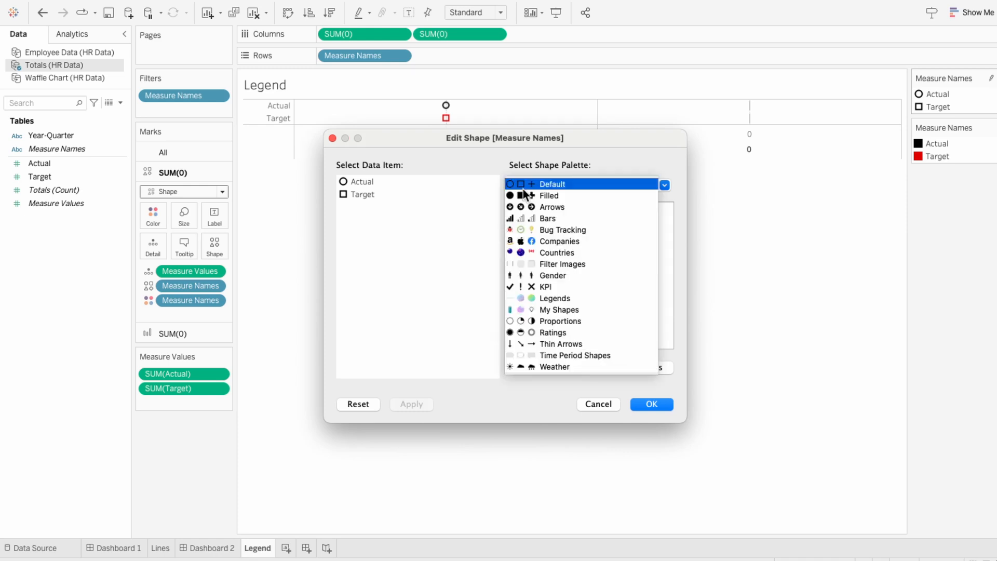
pyautogui.click(553, 298)
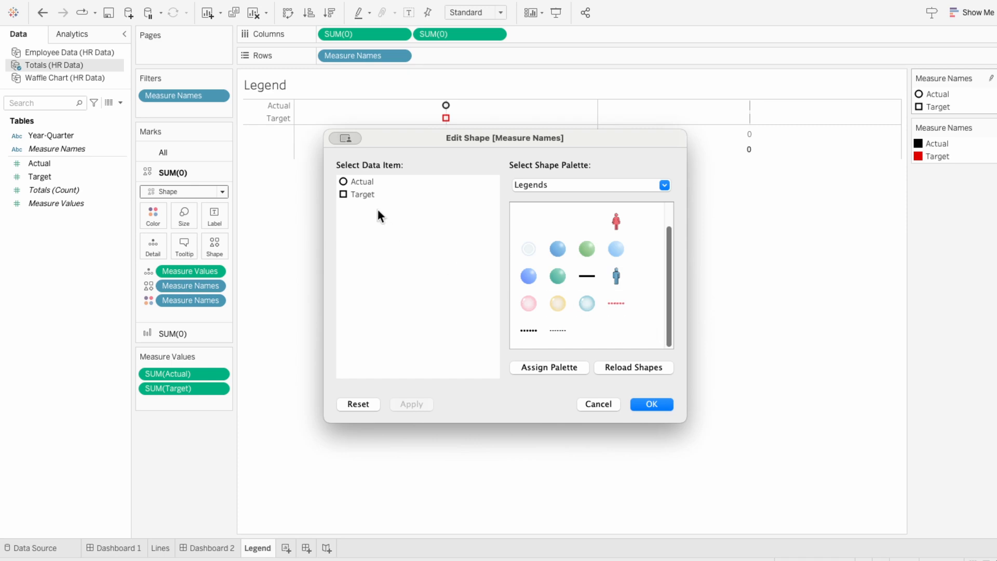
pyautogui.click(586, 276)
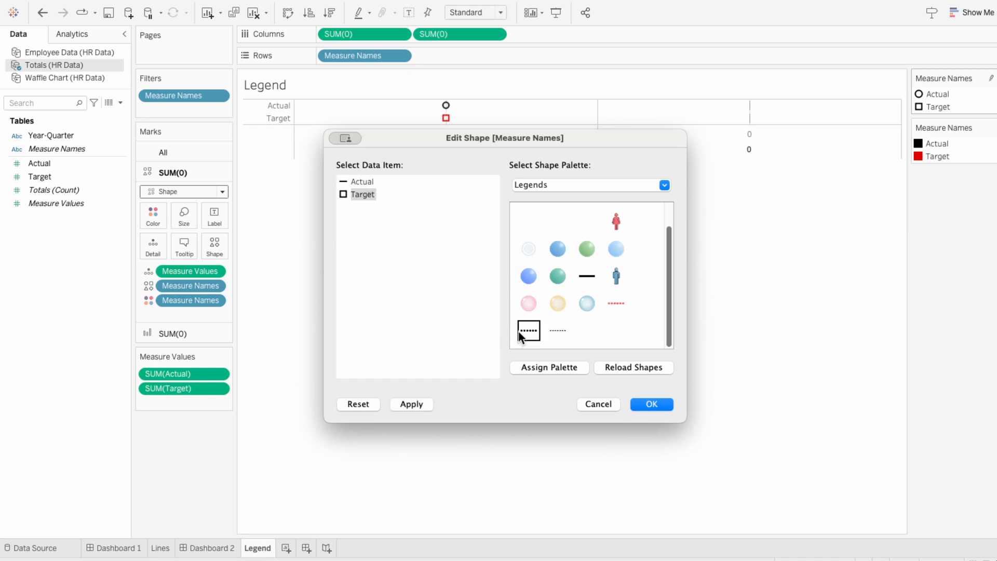
pyautogui.click(527, 330)
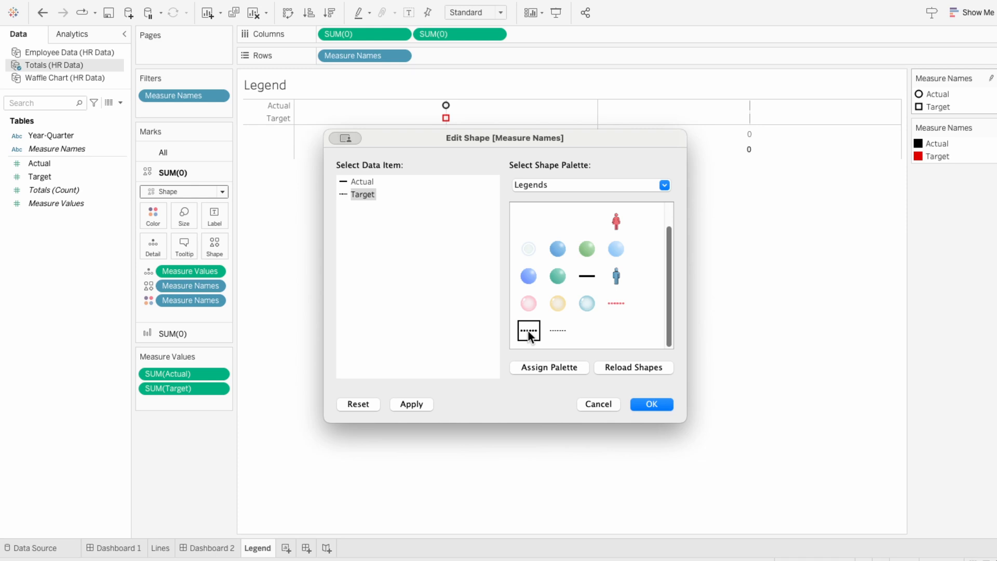
pyautogui.click(557, 330)
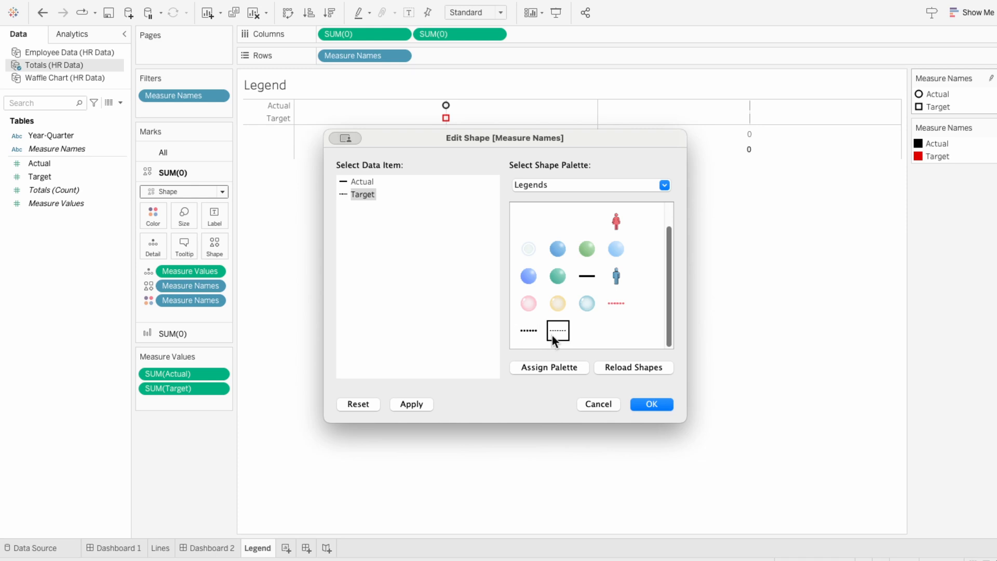
pyautogui.click(650, 404)
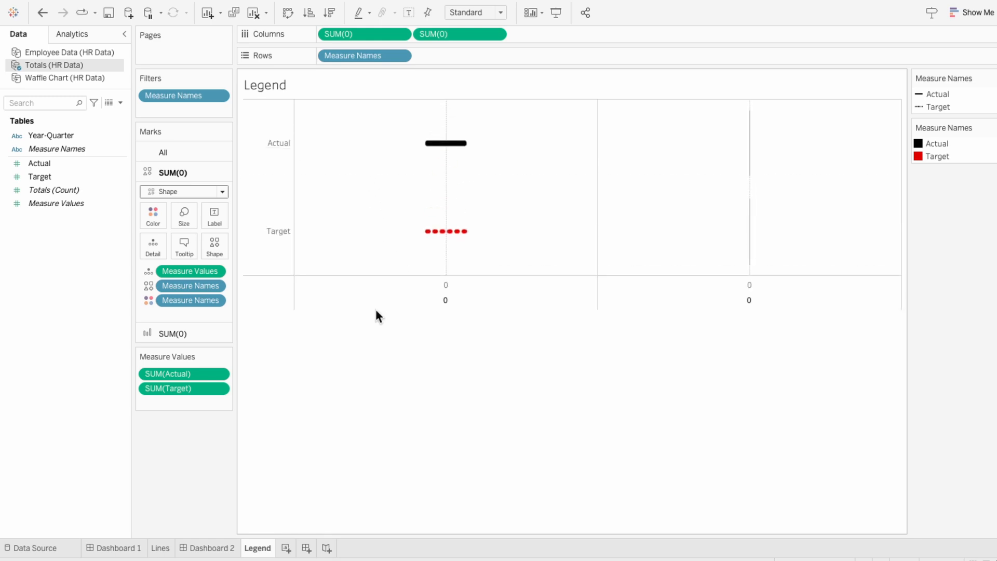
pyautogui.moveTo(435, 243)
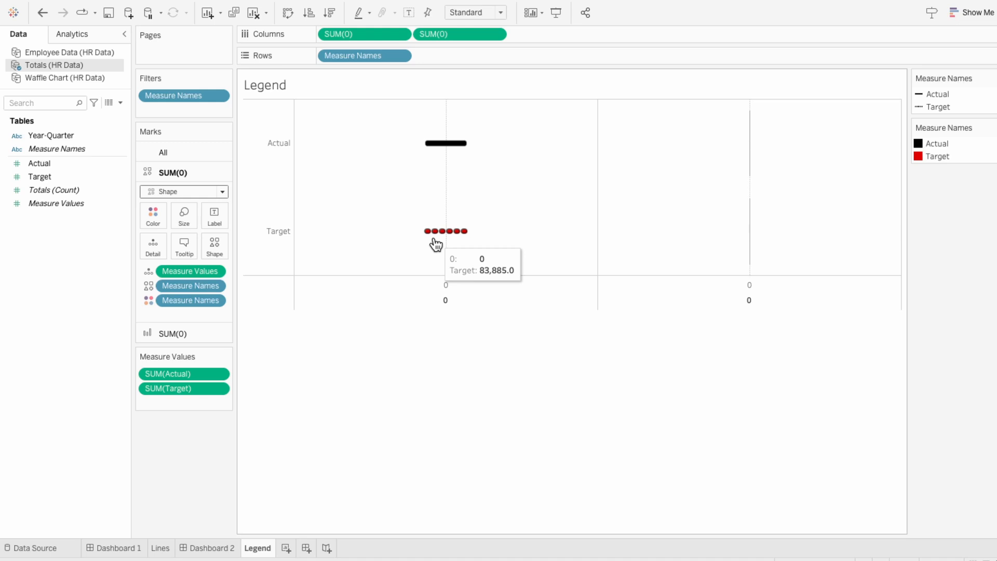
pyautogui.moveTo(453, 144)
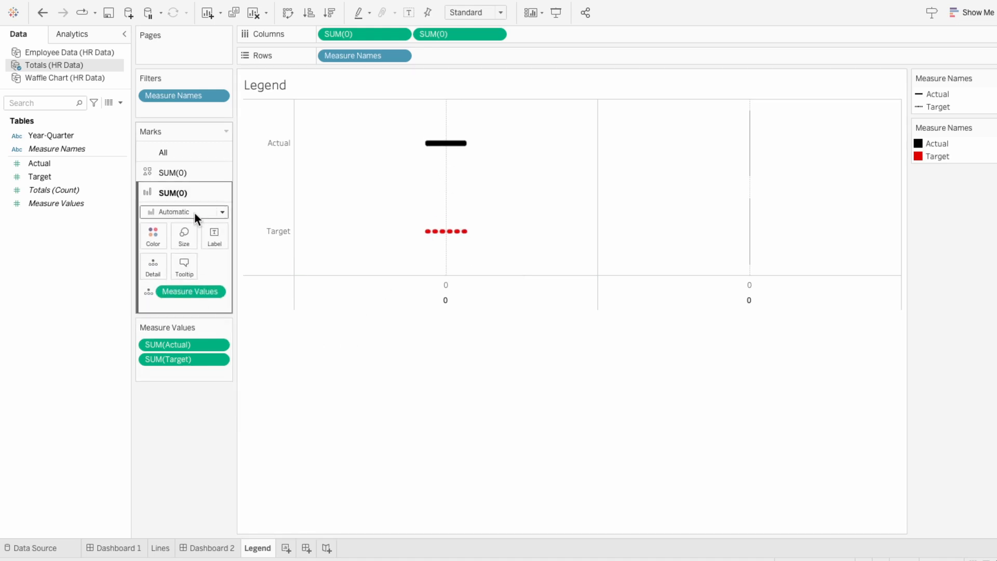
# - Set the second SUM(0) axis to Text marks and make the Actual and Target labels bold
pyautogui.click(183, 212)
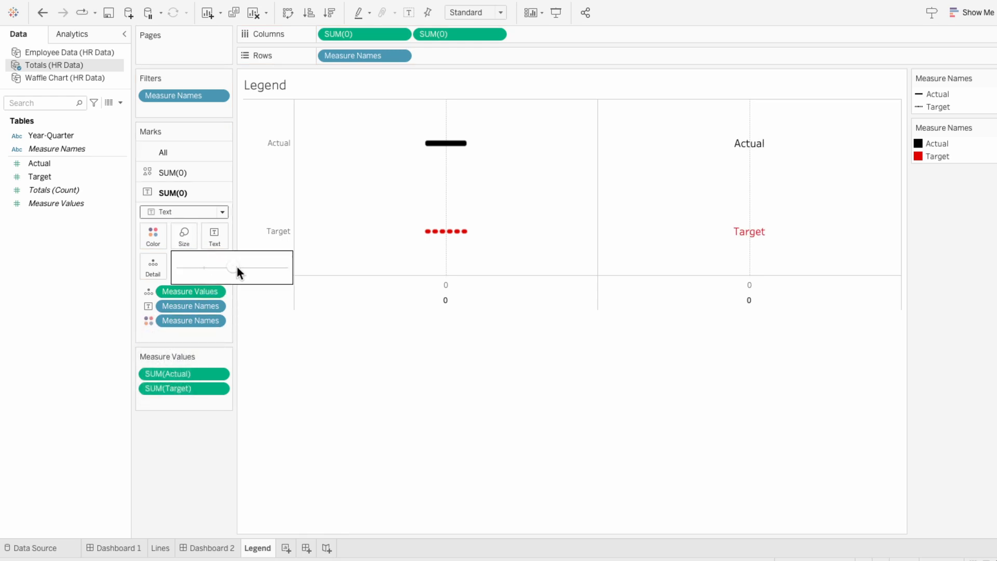
pyautogui.click(214, 236)
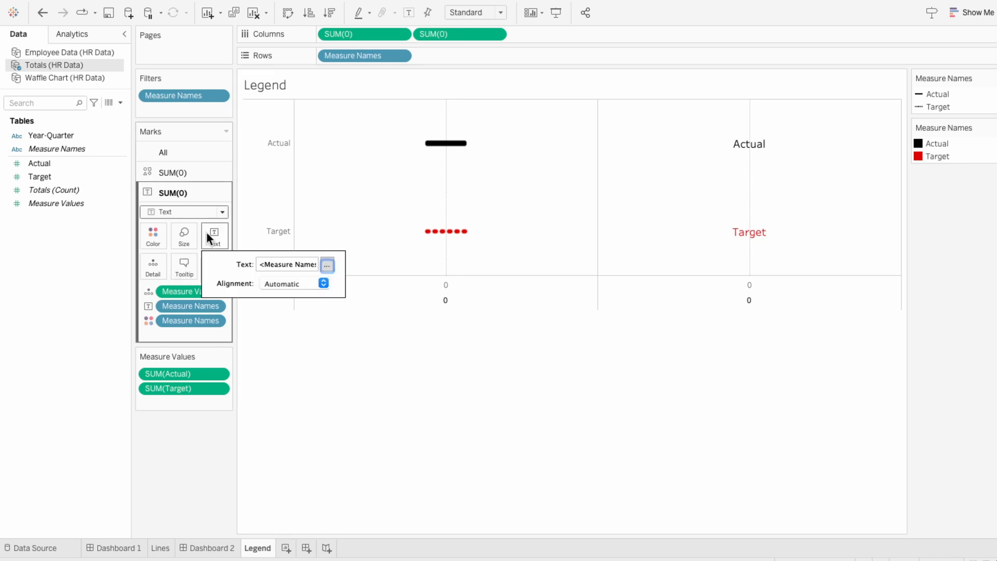
pyautogui.click(328, 264)
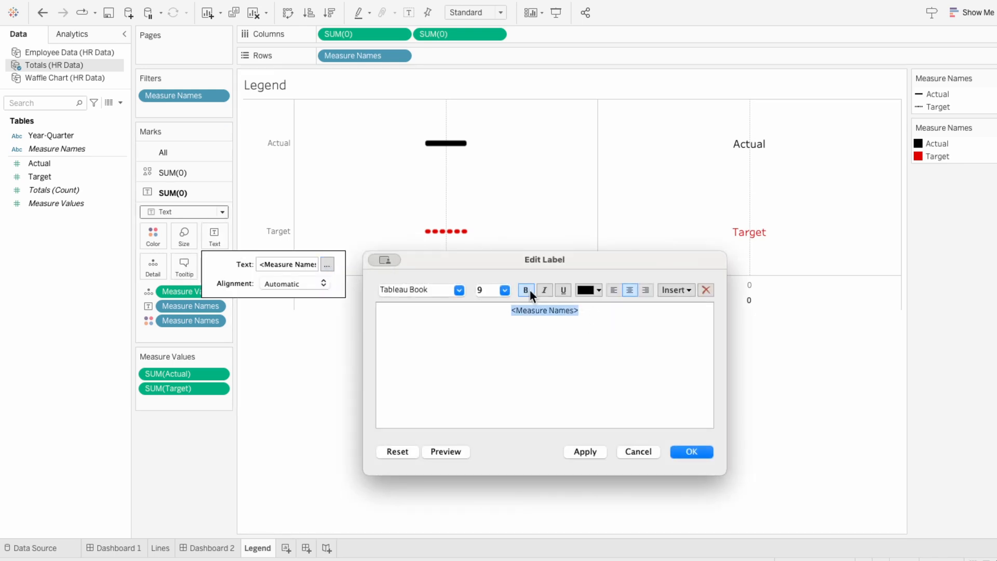
pyautogui.click(691, 452)
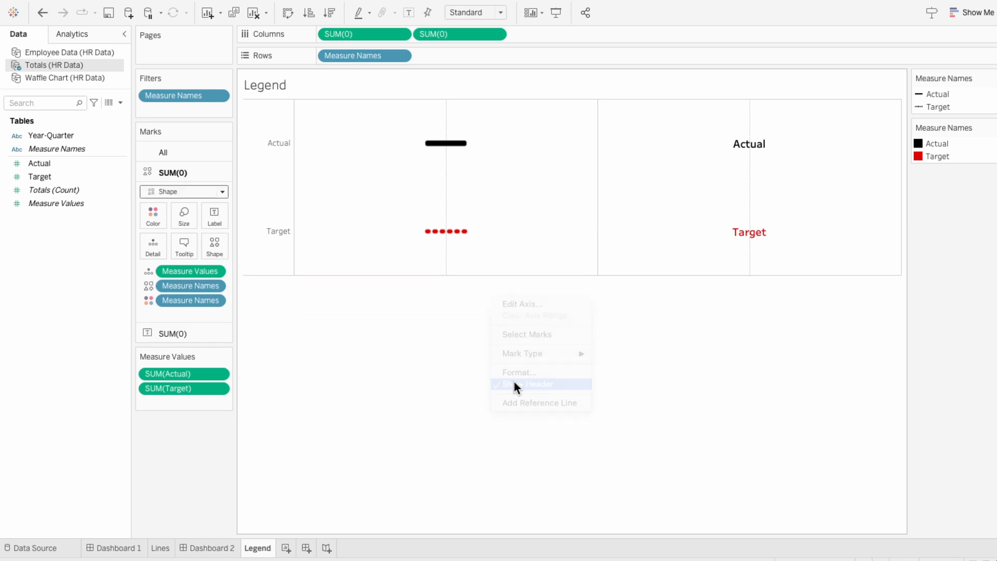
# - Hide the axis header, set divider borders and grid lines to None, then return to Dashboard 2
pyautogui.click(537, 384)
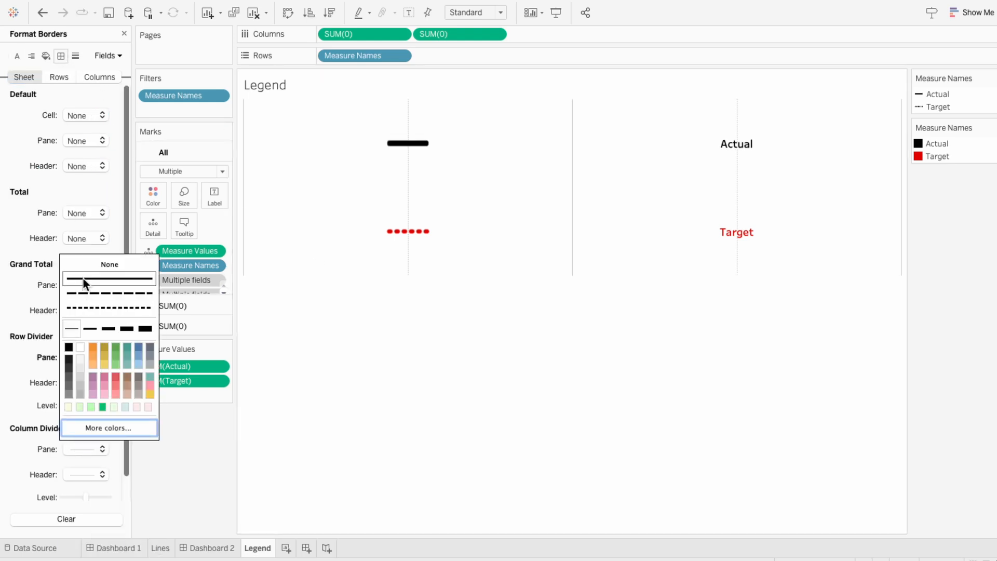
pyautogui.click(75, 56)
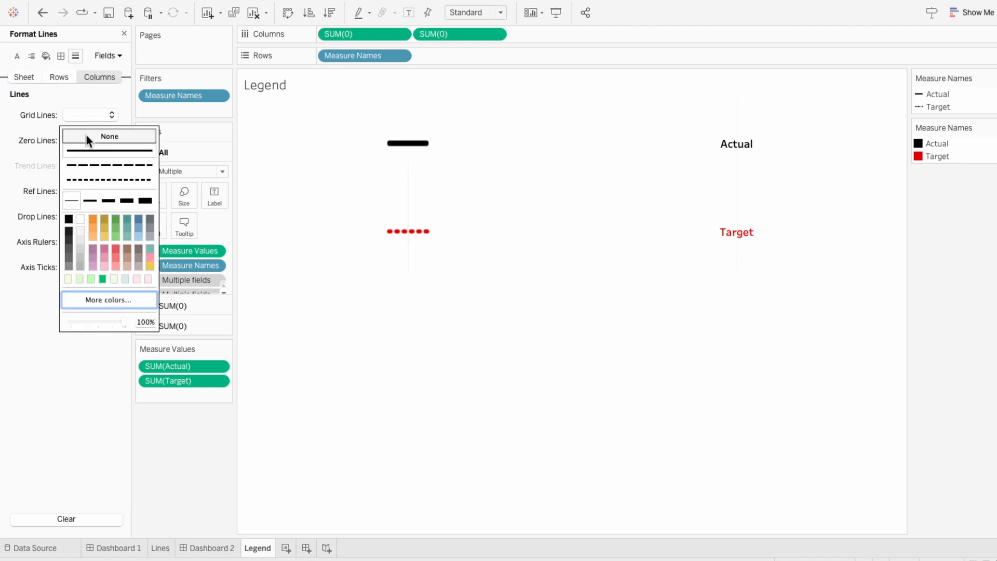
pyautogui.click(123, 33)
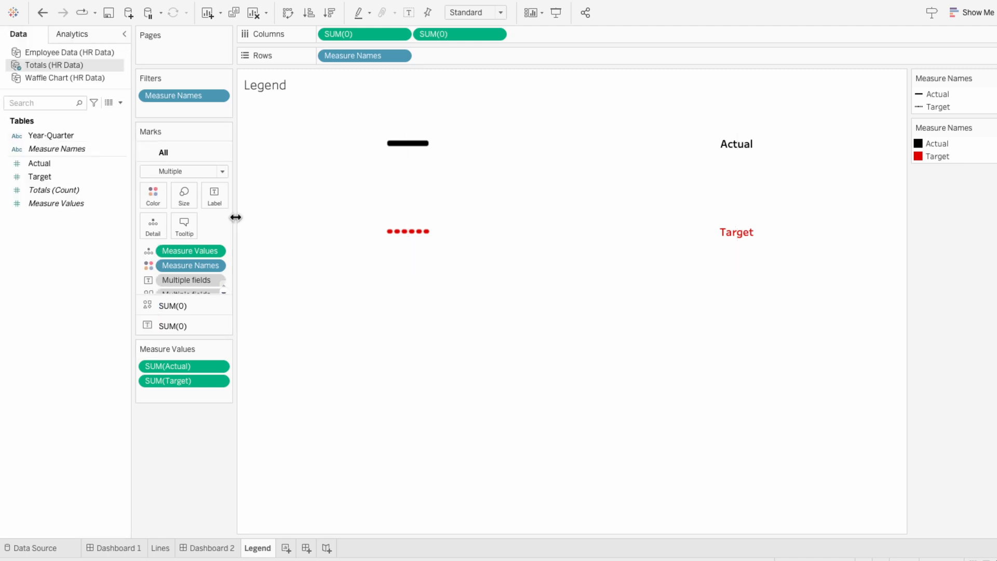
pyautogui.click(211, 547)
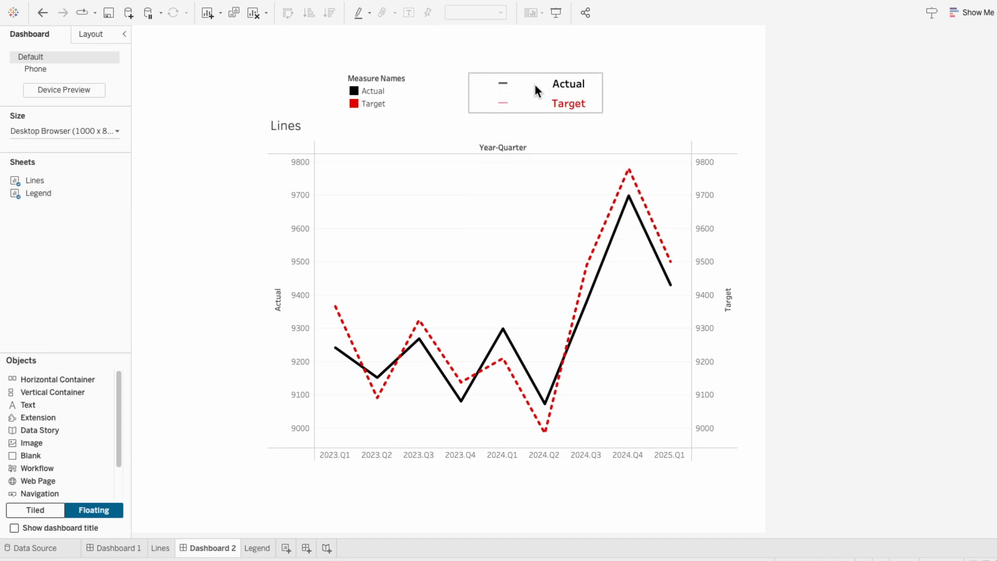
pyautogui.click(534, 93)
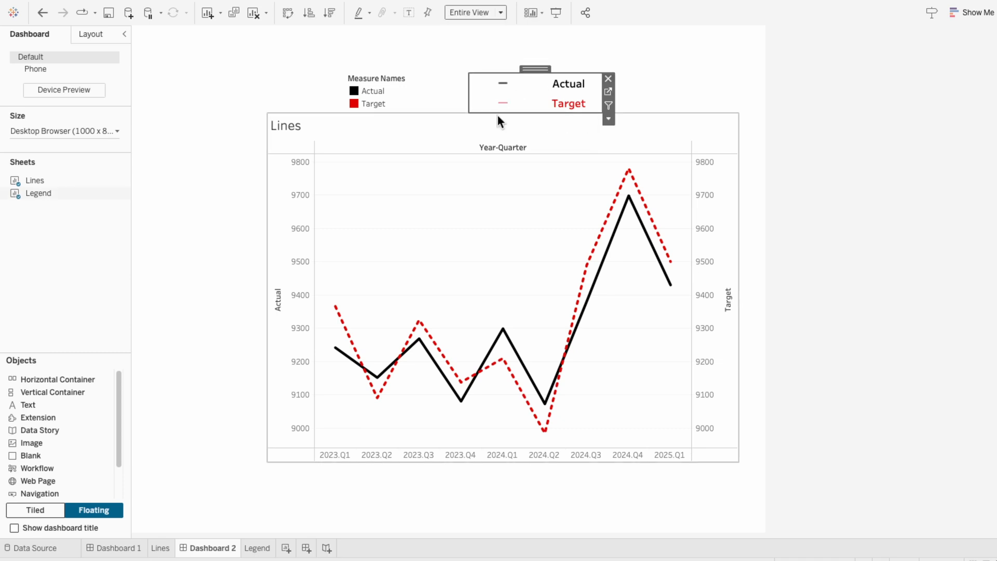
pyautogui.click(258, 547)
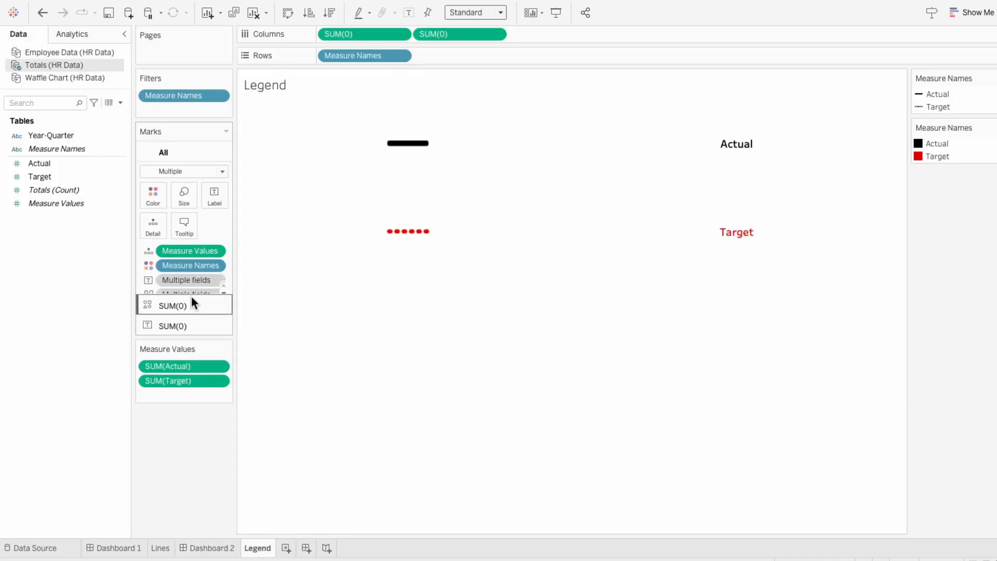